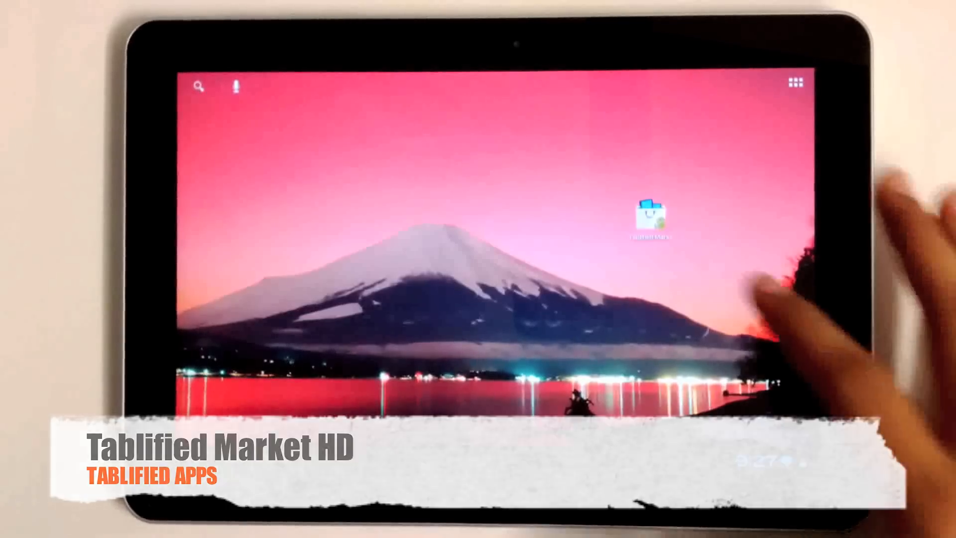
- Launch Tablified Market HD to its featured app tiles and category list
{"action": "left_click", "coordinate": [649, 216]}
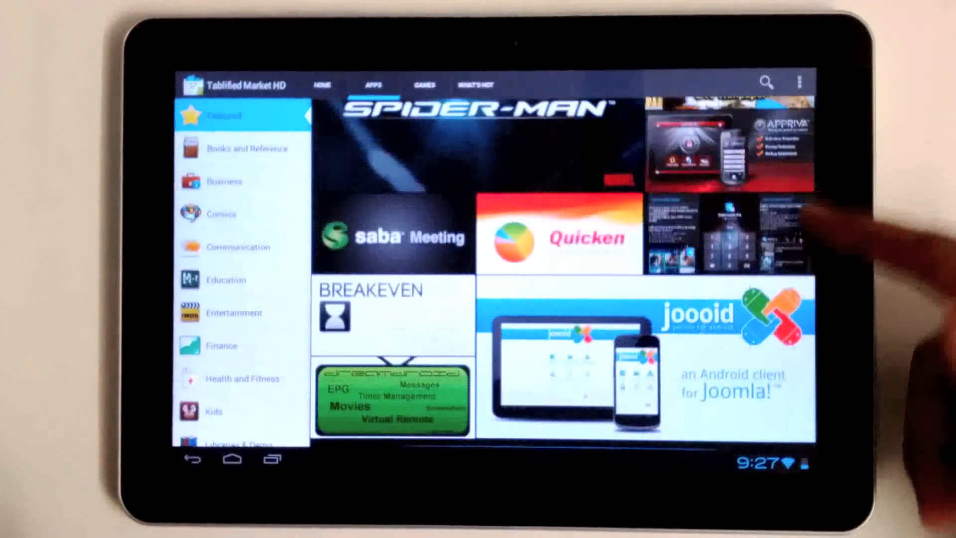
- Glance at the Games tab, then scroll the What's Hot best-rated and top-downloaded picks
{"action": "left_click", "coordinate": [424, 84]}
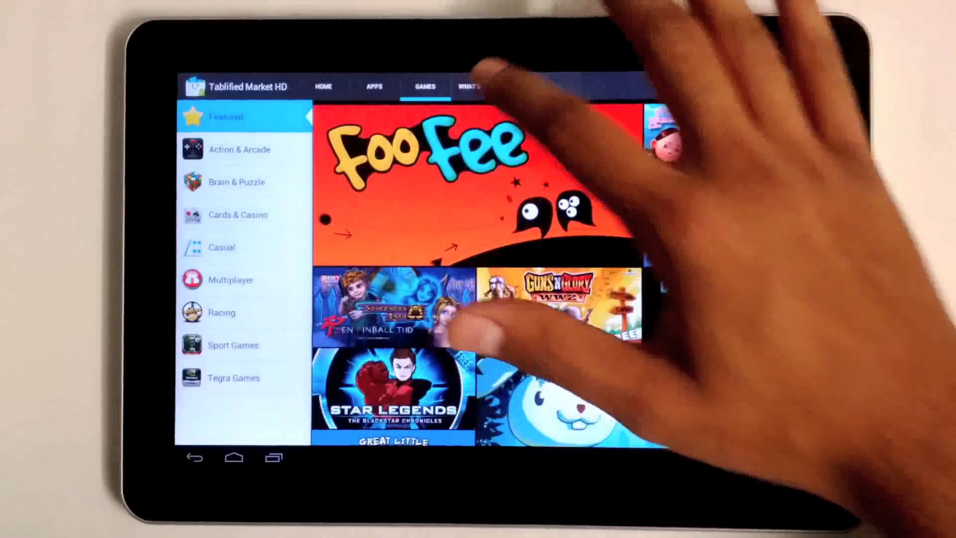
{"action": "left_click", "coordinate": [475, 86]}
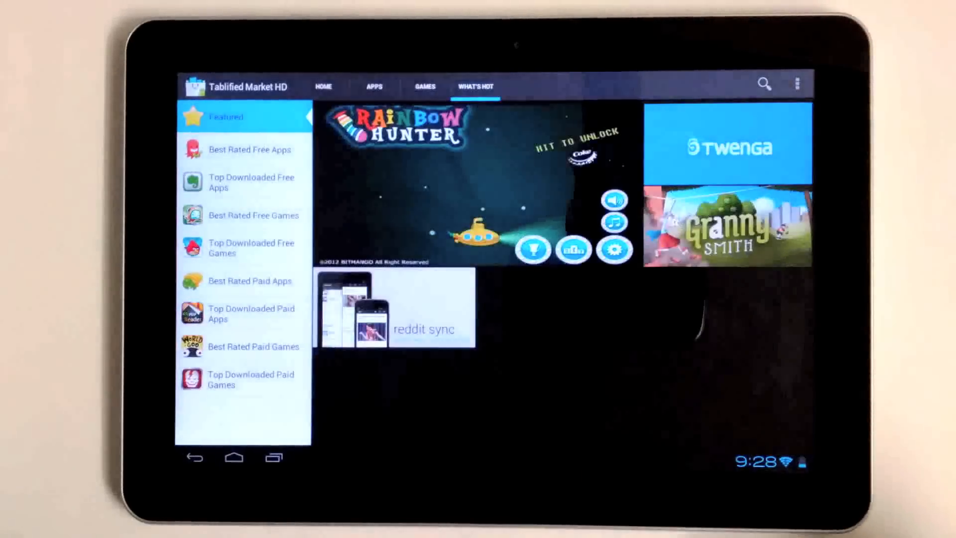
{"action": "scroll", "scroll_direction": "down", "scroll_amount": 3}
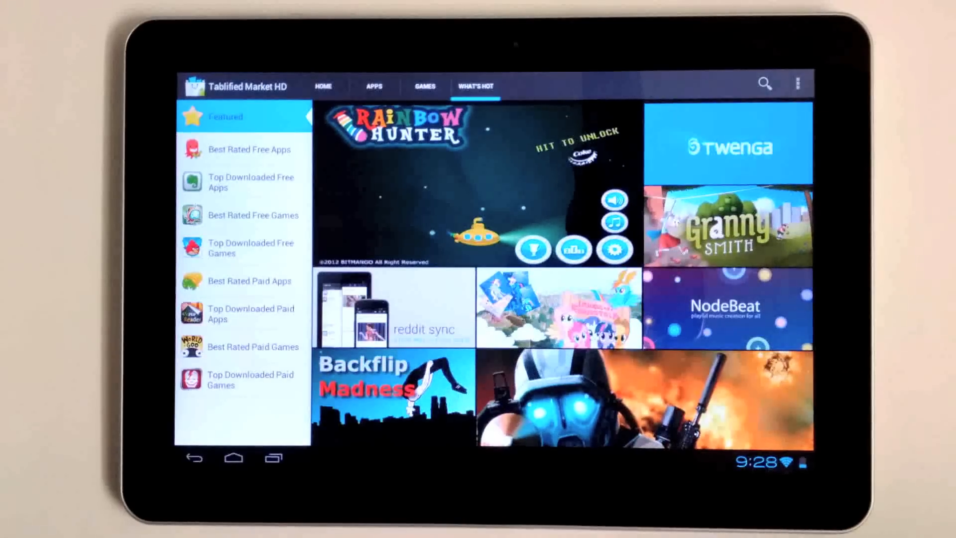
{"action": "left_click", "coordinate": [725, 147]}
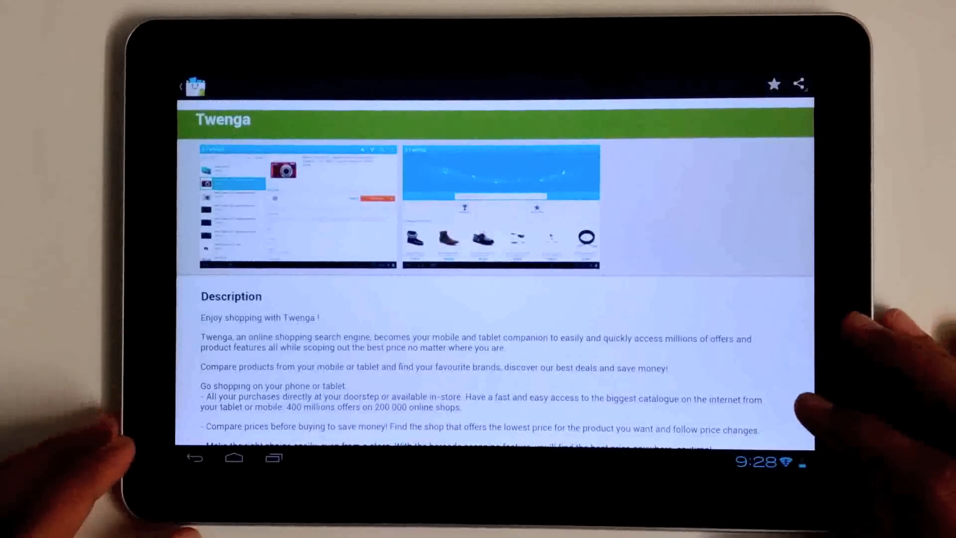
{"action": "scroll", "scroll_direction": "down", "scroll_amount": 3}
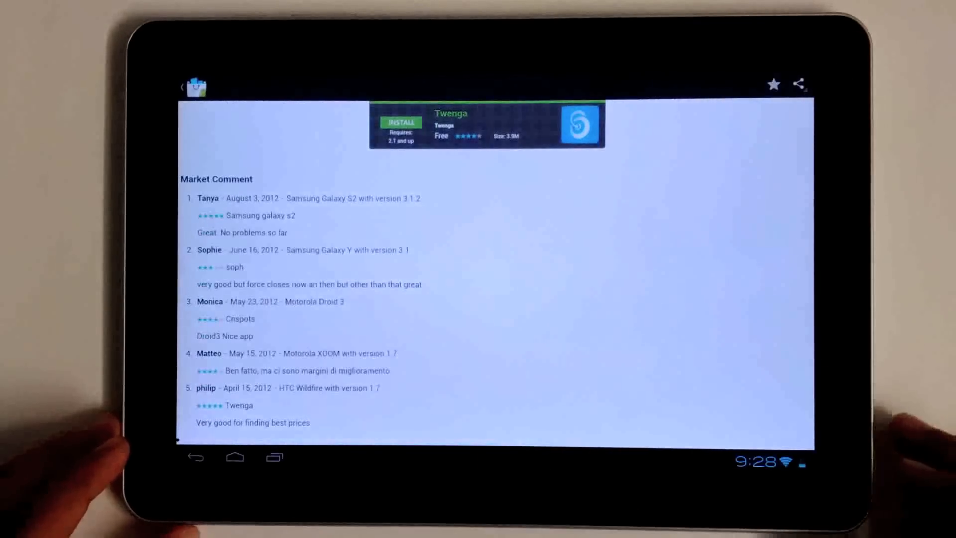
{"action": "scroll", "scroll_direction": "down", "scroll_amount": 3}
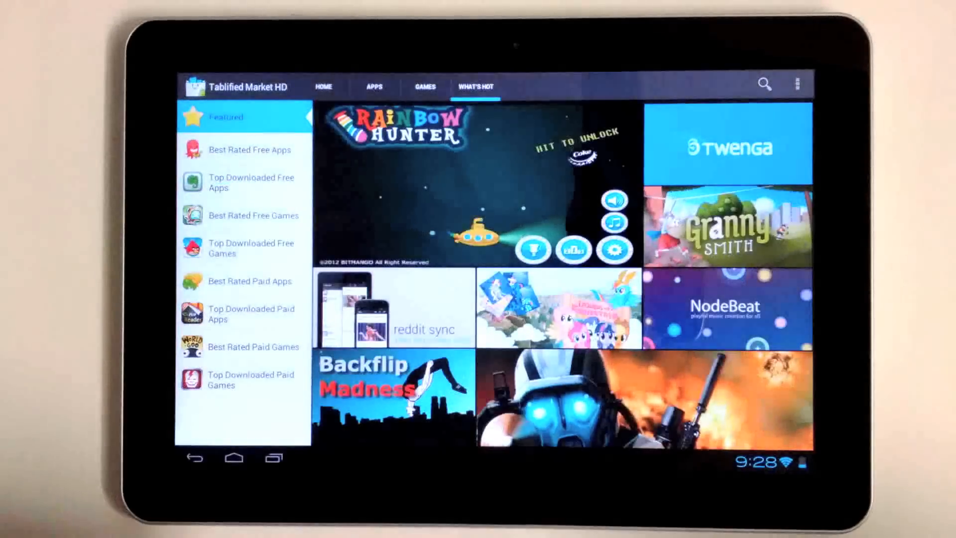
- On the Home tab, view Recently added, then browse the Staff Picks list
{"action": "left_click", "coordinate": [322, 85]}
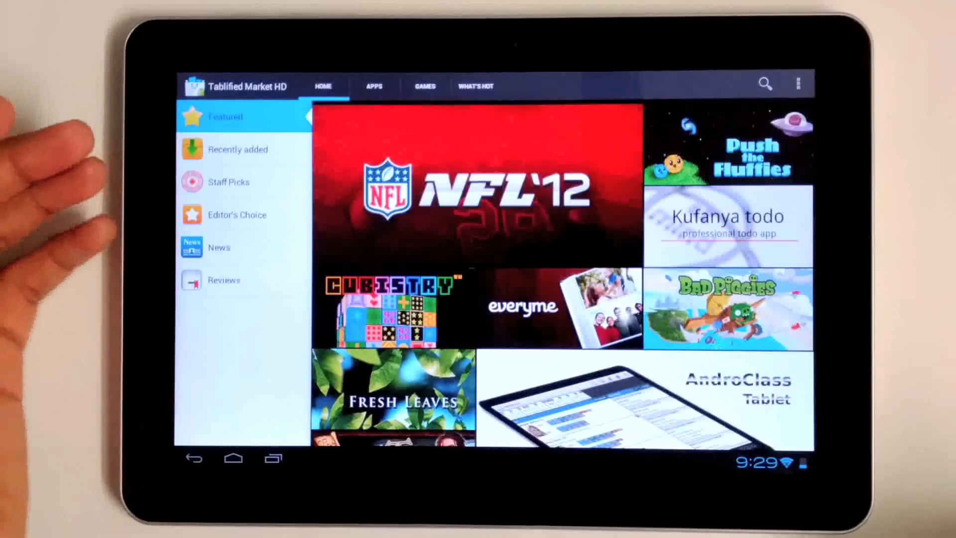
{"action": "left_click", "coordinate": [238, 149]}
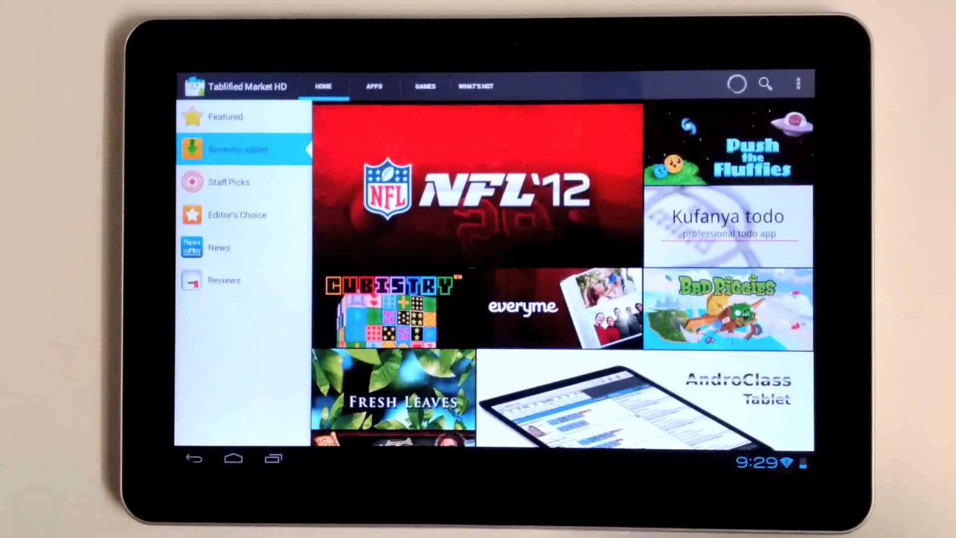
{"action": "left_click", "coordinate": [238, 150]}
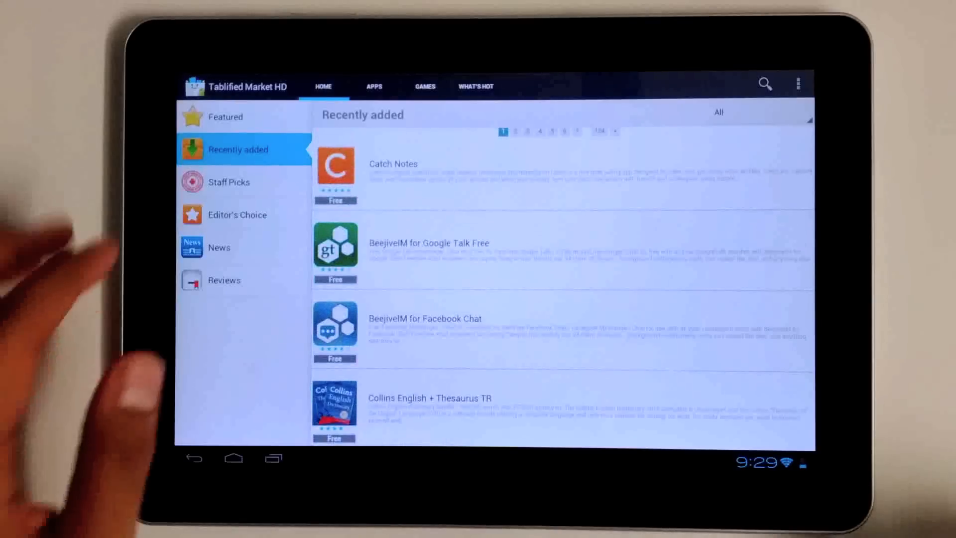
{"action": "left_click", "coordinate": [228, 181]}
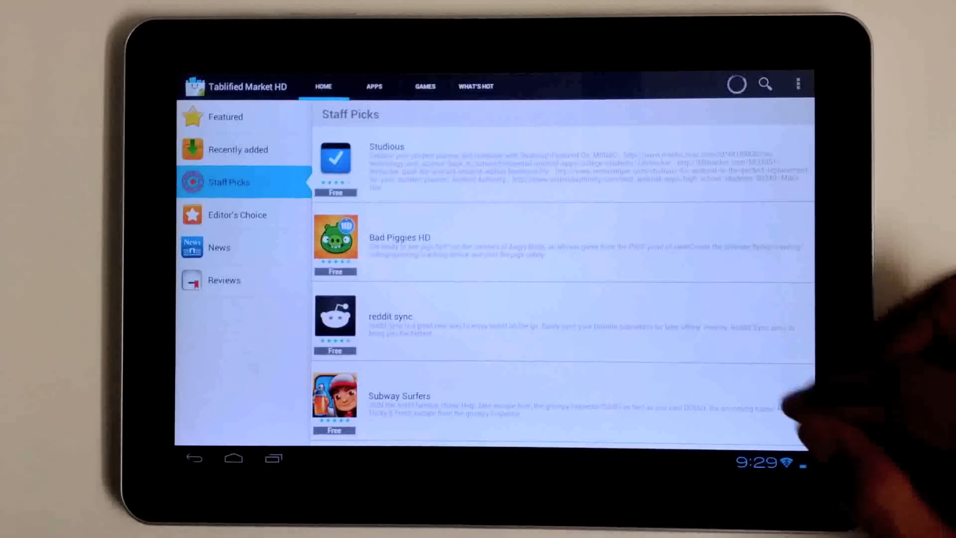
{"action": "scroll", "scroll_direction": "down", "scroll_amount": 3}
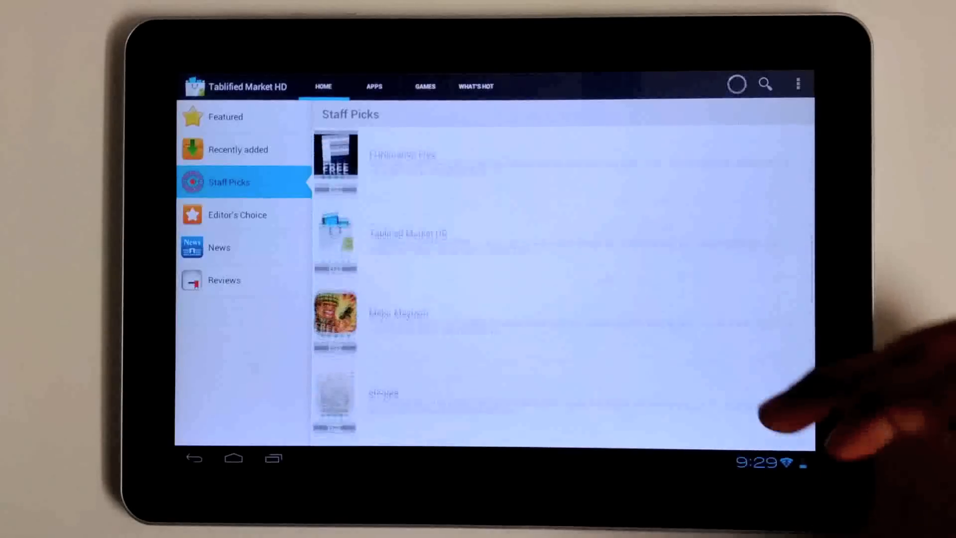
{"action": "scroll", "scroll_direction": "down", "scroll_amount": 3}
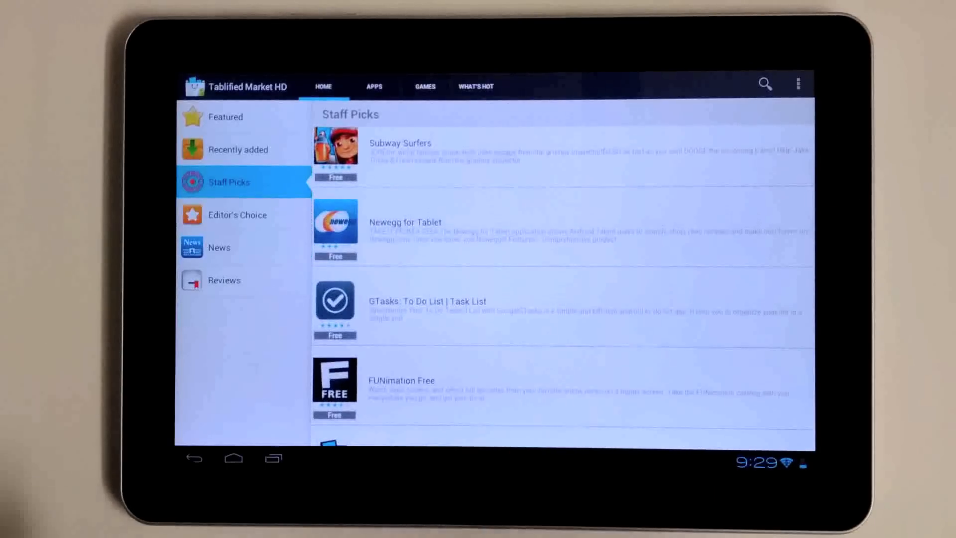
- Browse the Editor's Choice picks, then return to the Apps featured tiles and categories
{"action": "left_click", "coordinate": [238, 214]}
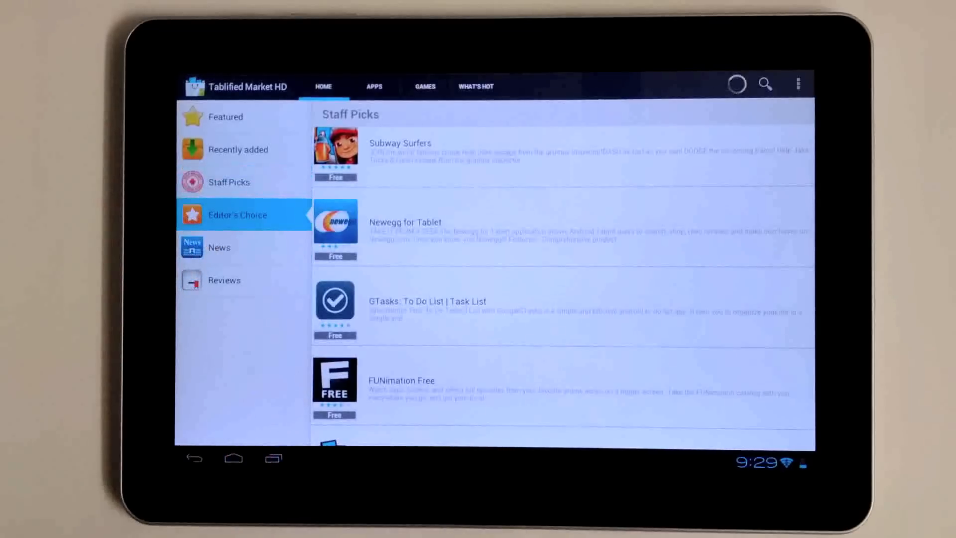
{"action": "scroll", "scroll_direction": "down", "scroll_amount": 3}
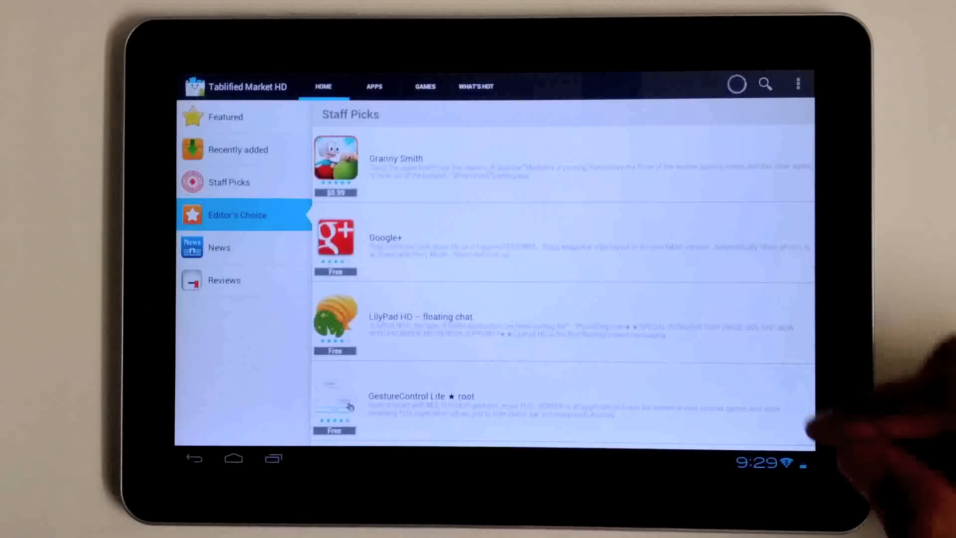
{"action": "left_click", "coordinate": [237, 214]}
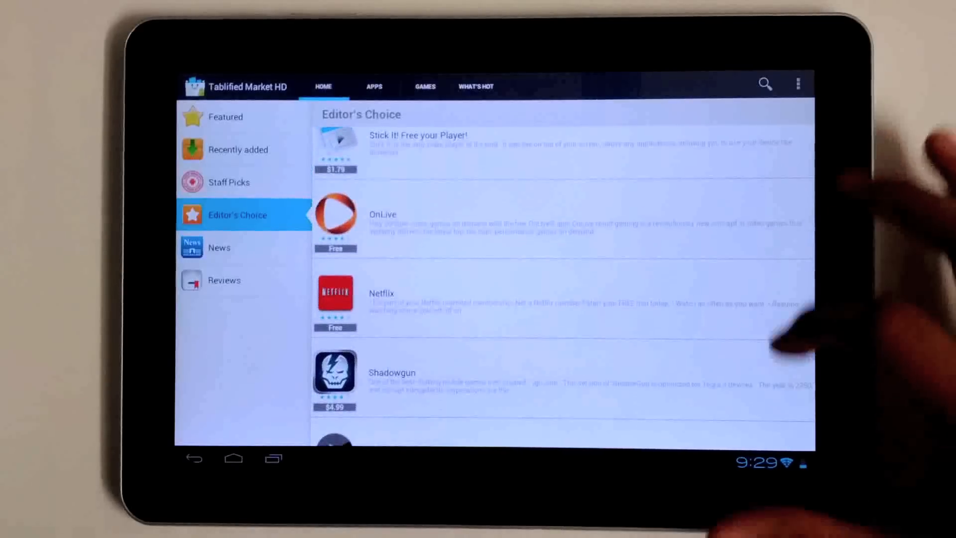
{"action": "scroll", "scroll_direction": "down", "scroll_amount": 3}
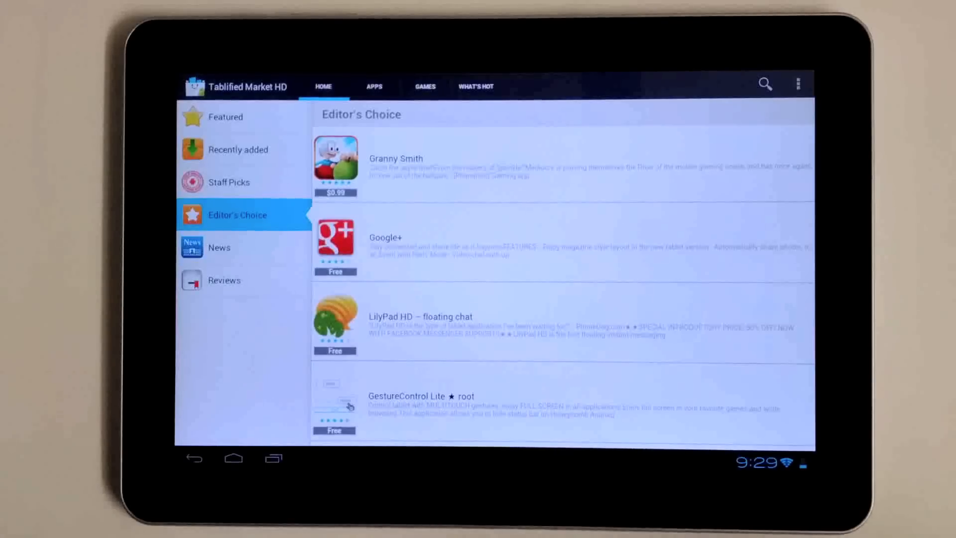
{"action": "left_click", "coordinate": [374, 86]}
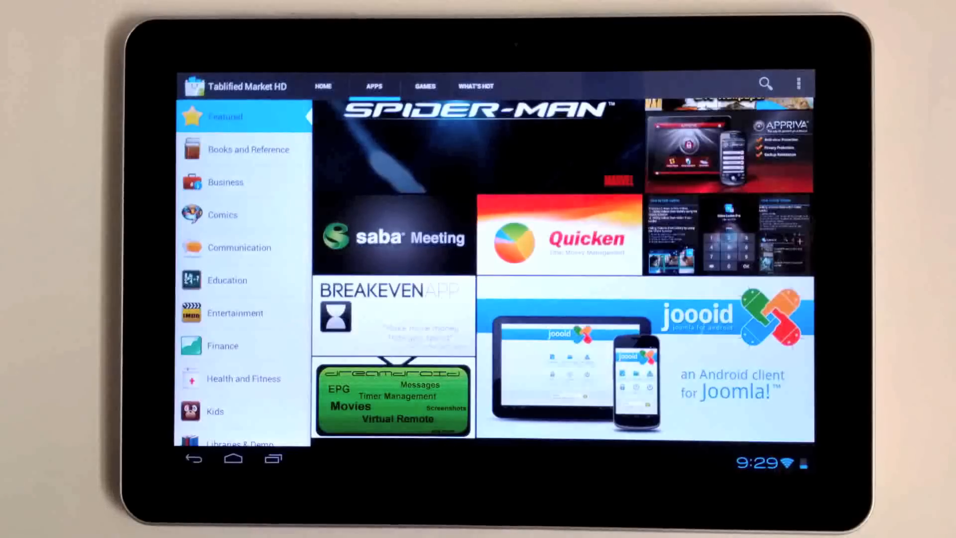
- Open the Productivity category and scroll through Adobe Reader, Evernote, Google Docs and more
{"action": "scroll", "scroll_direction": "down", "scroll_amount": 3}
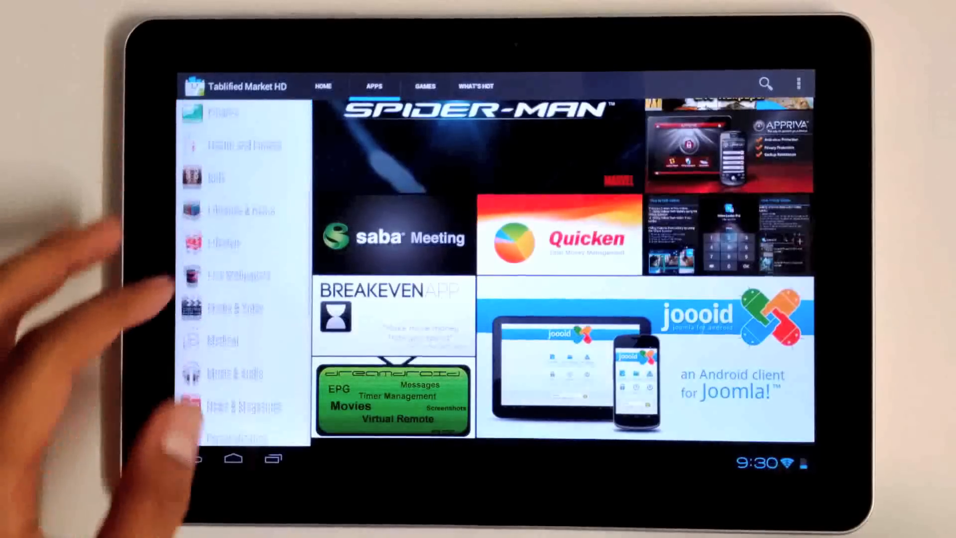
{"action": "scroll", "scroll_direction": "down", "scroll_amount": 3}
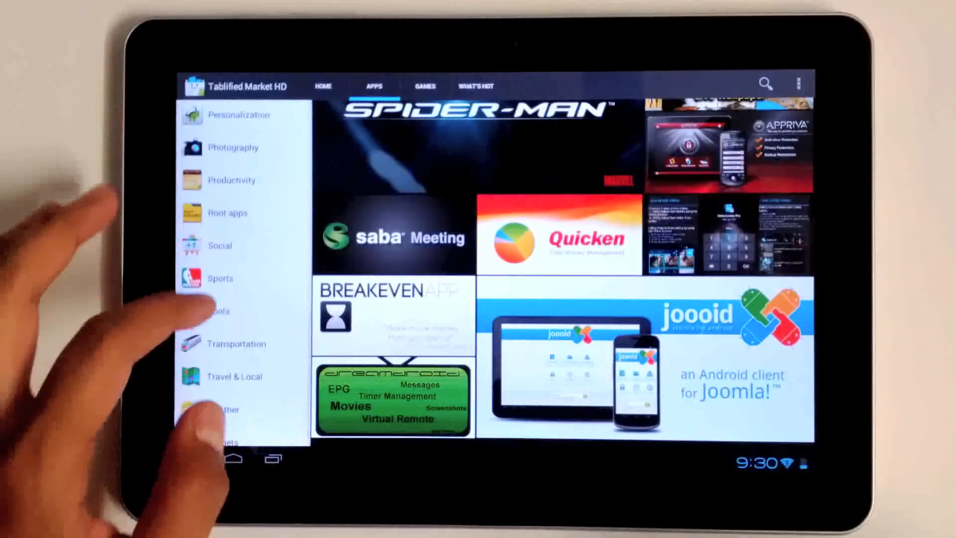
{"action": "left_click", "coordinate": [232, 168]}
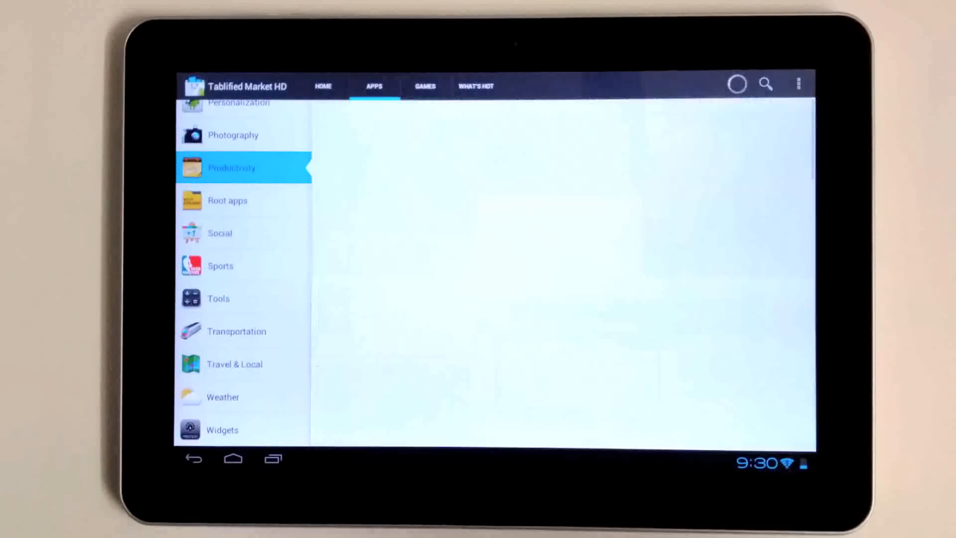
{"action": "left_click", "coordinate": [232, 168]}
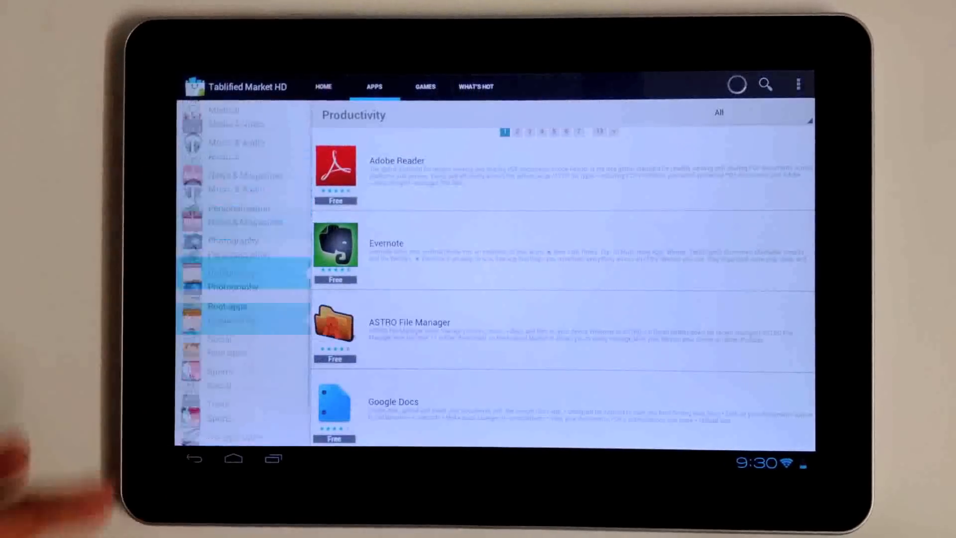
{"action": "scroll", "scroll_direction": "down", "scroll_amount": 3}
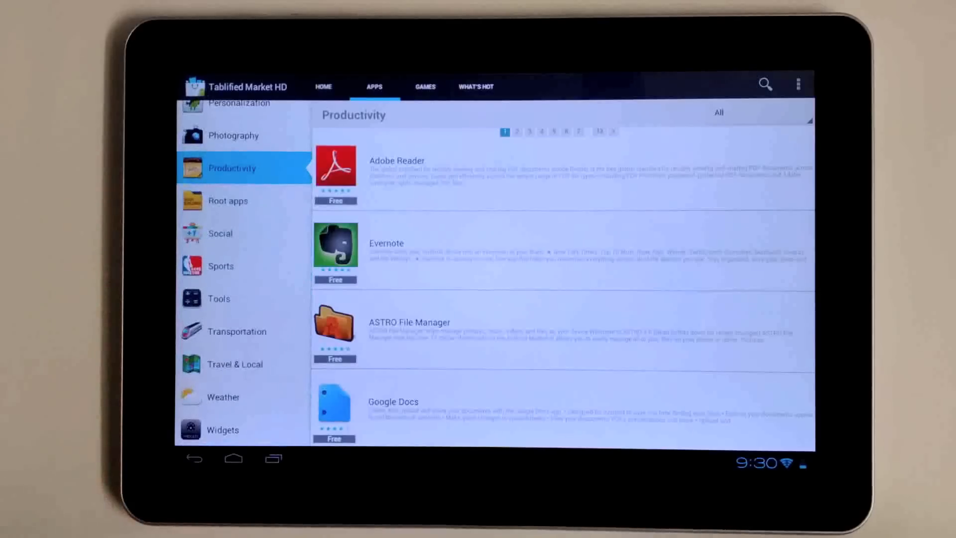
{"action": "scroll", "scroll_direction": "down", "scroll_amount": 3}
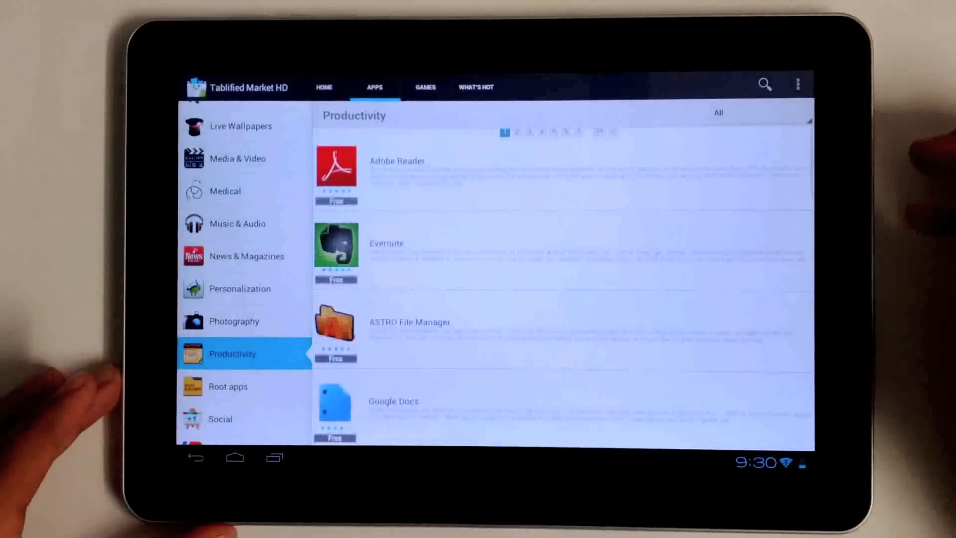
- Filter the Productivity list to free apps, then to paid apps only
{"action": "left_click", "coordinate": [718, 113]}
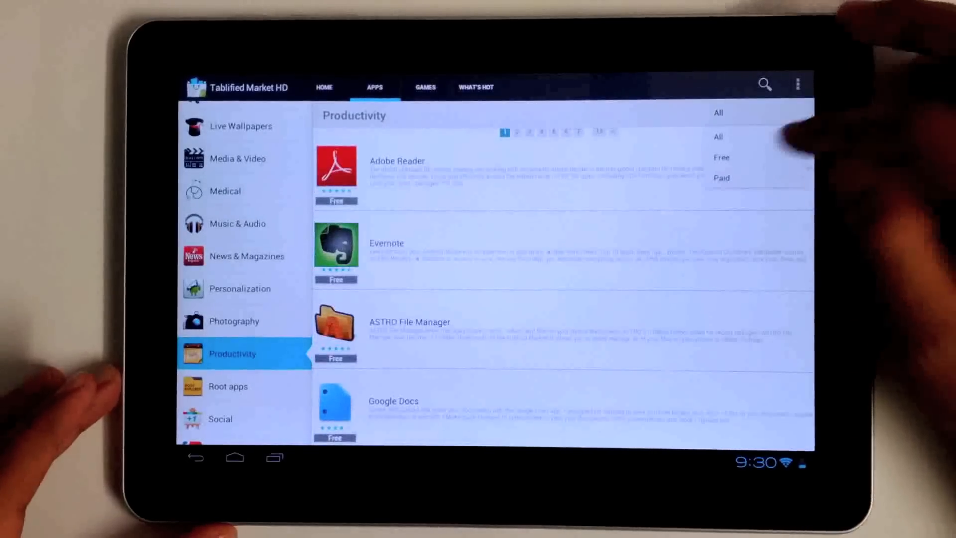
{"action": "left_click", "coordinate": [721, 157]}
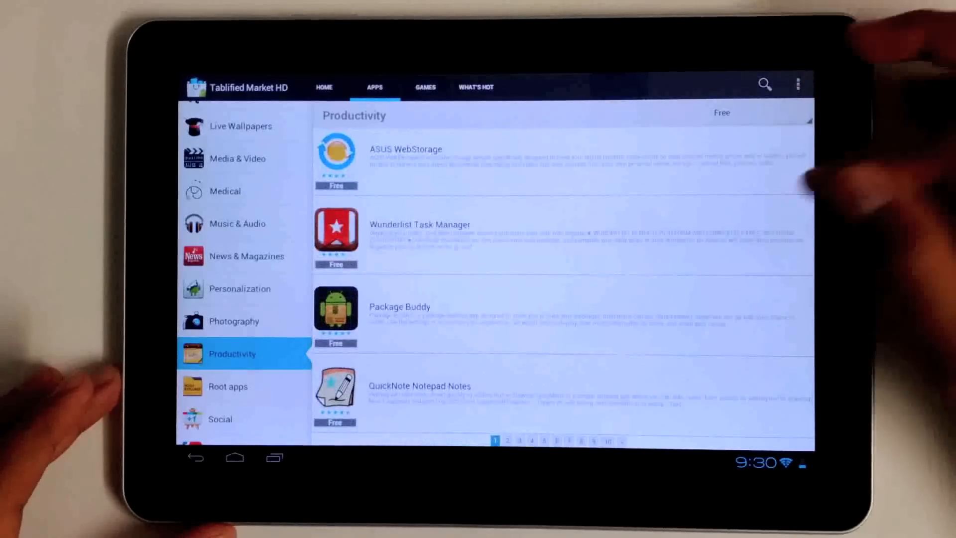
{"action": "left_click", "coordinate": [721, 113]}
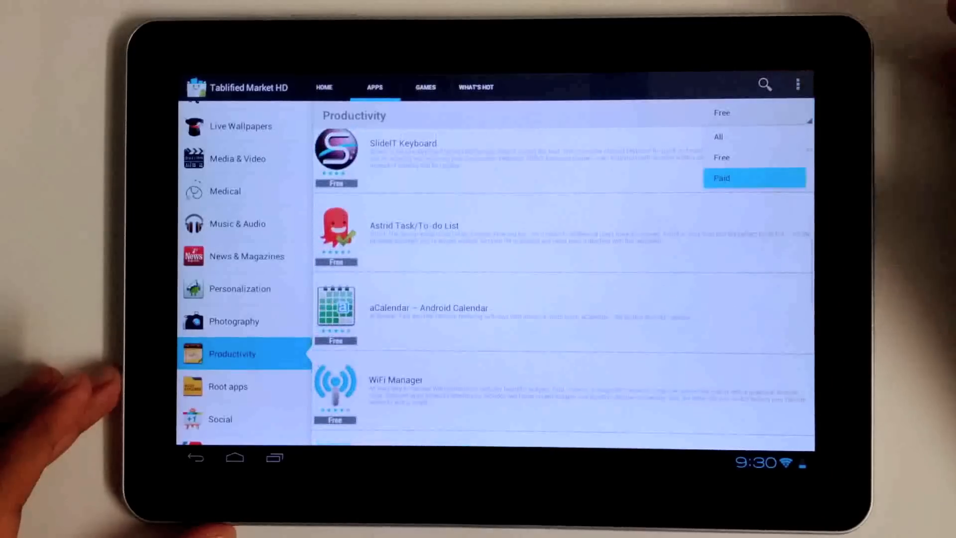
{"action": "left_click", "coordinate": [754, 178]}
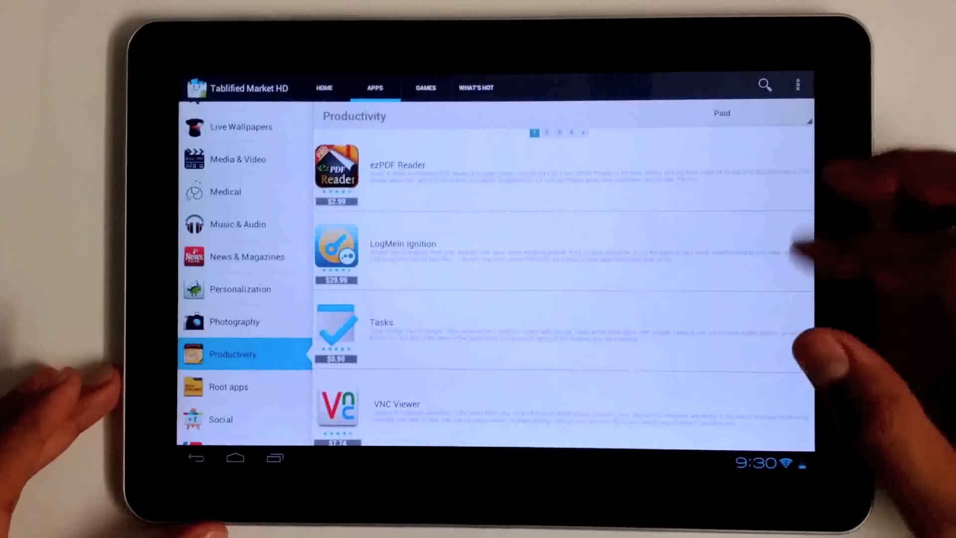
{"action": "mouse_move", "coordinate": [853, 354]}
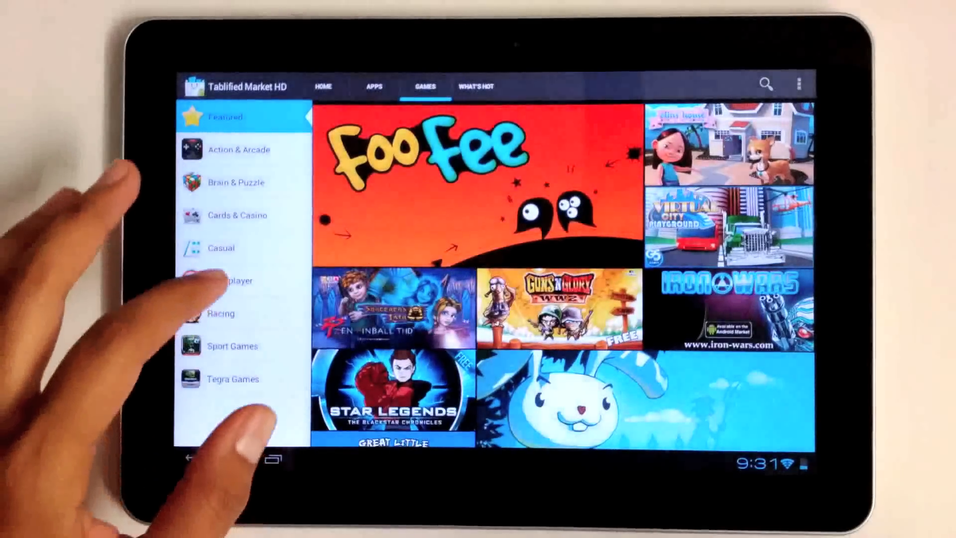
- Open the Multiplayer games category and scroll through its list
{"action": "left_click", "coordinate": [230, 281]}
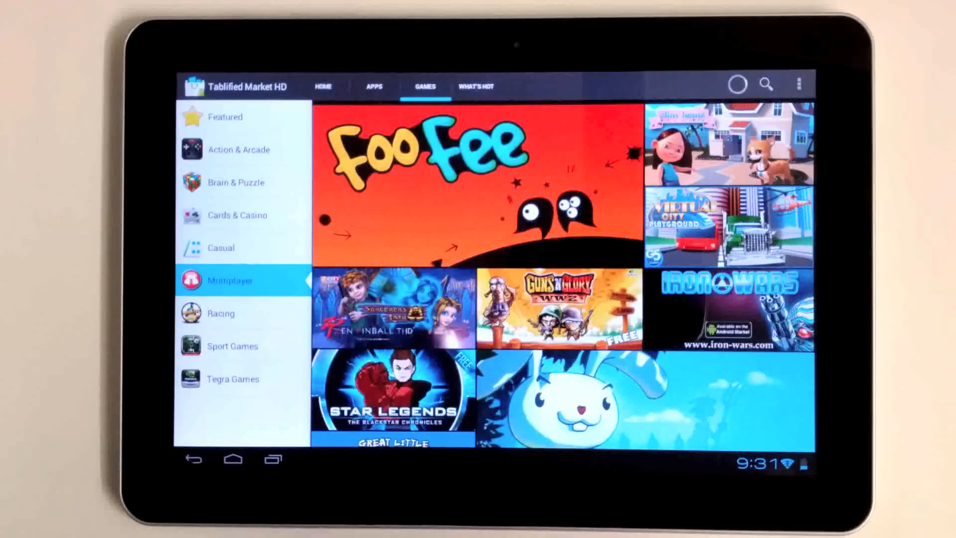
{"action": "left_click", "coordinate": [230, 280]}
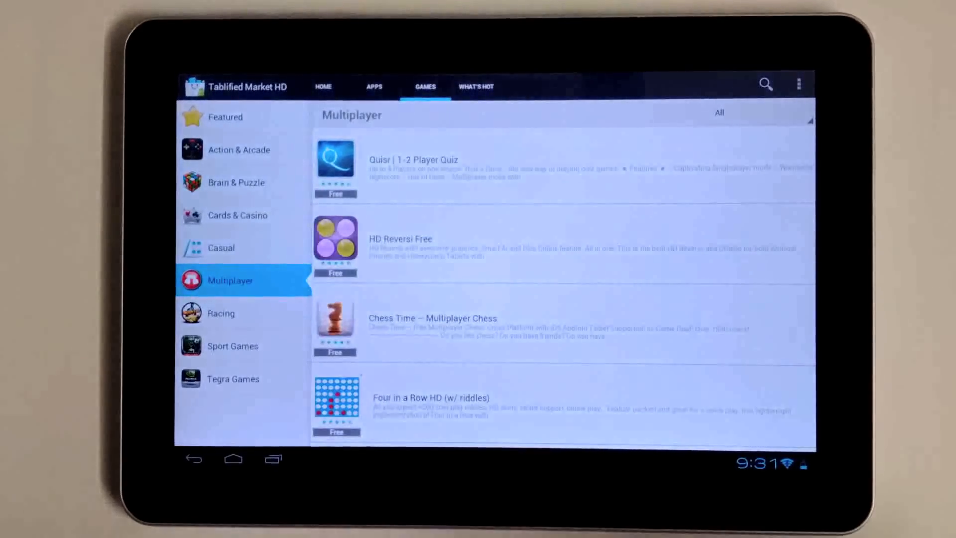
{"action": "scroll", "scroll_direction": "up", "scroll_amount": 3}
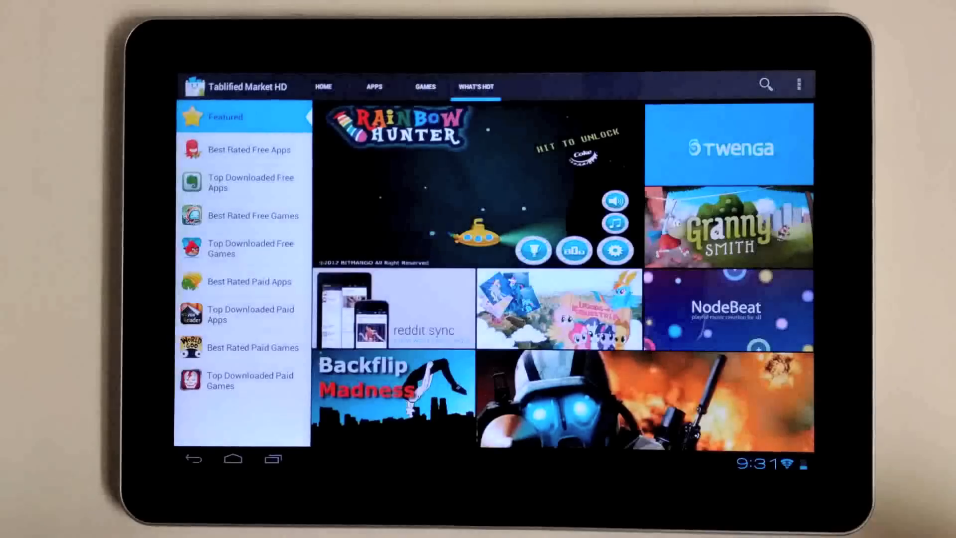
- Scroll the What's Hot featured mosaic, then return to the Home tab's featured picks
{"action": "scroll", "scroll_direction": "up", "scroll_amount": 3}
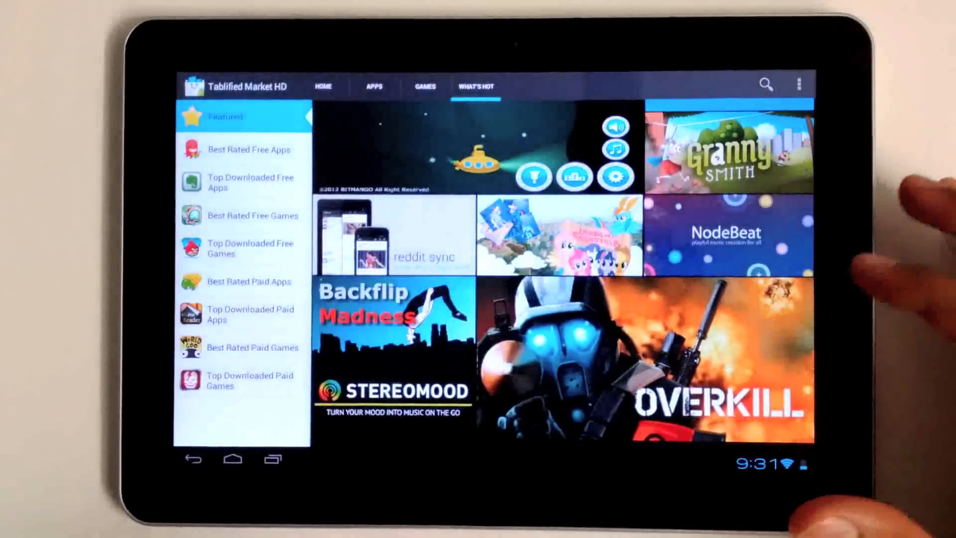
{"action": "left_click", "coordinate": [394, 236]}
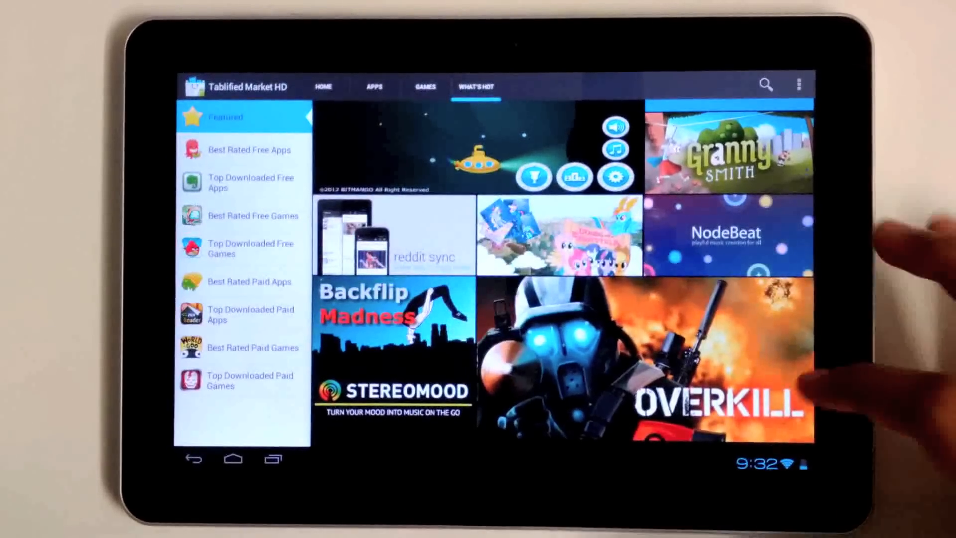
{"action": "scroll", "scroll_direction": "down", "scroll_amount": 3}
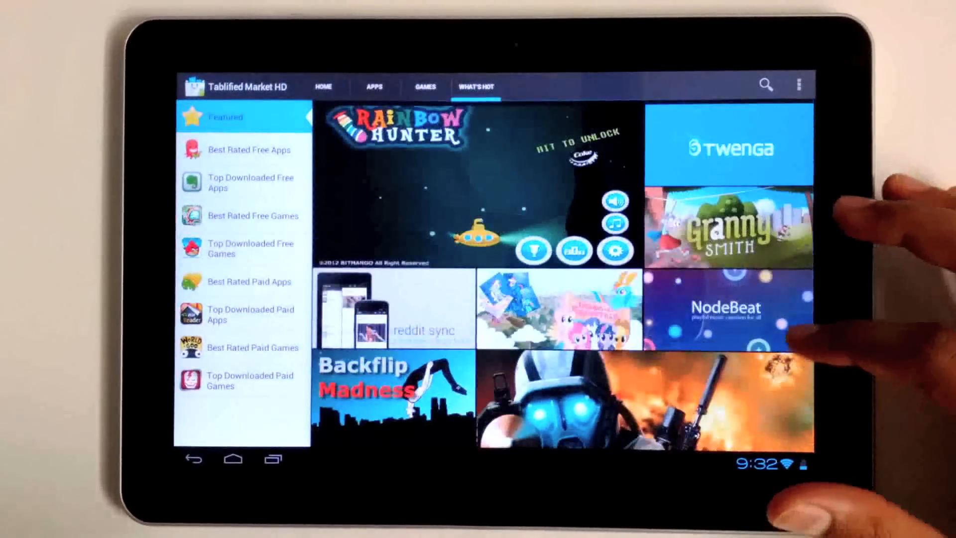
{"action": "left_click", "coordinate": [324, 86]}
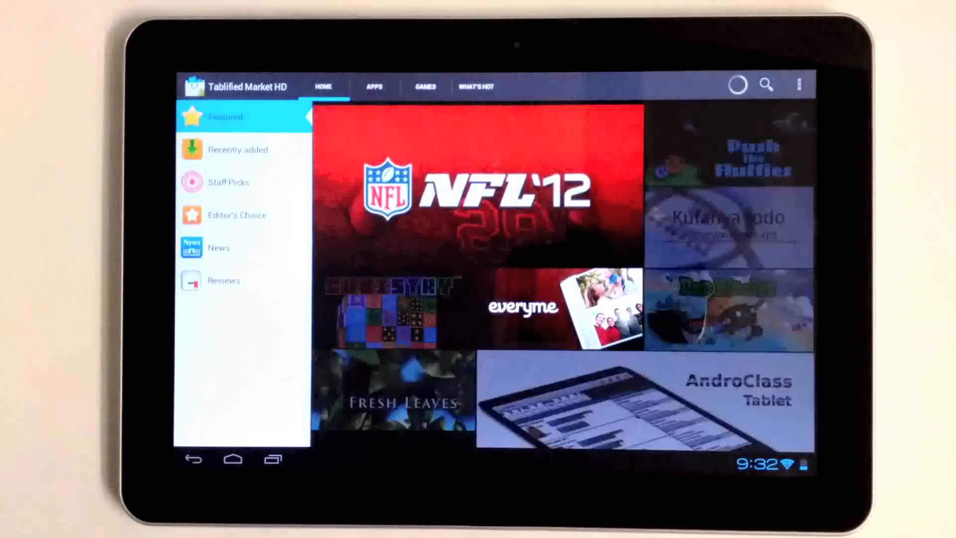
- Scroll the Home featured page, then open search with price, rating and app-or-game filters
{"action": "scroll", "scroll_direction": "up", "scroll_amount": 3}
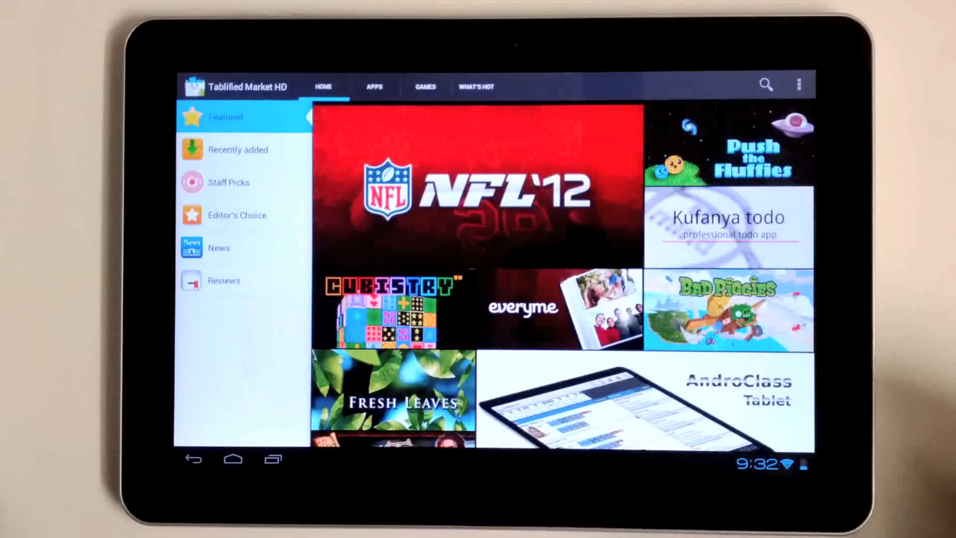
{"action": "scroll", "scroll_direction": "down", "scroll_amount": 3}
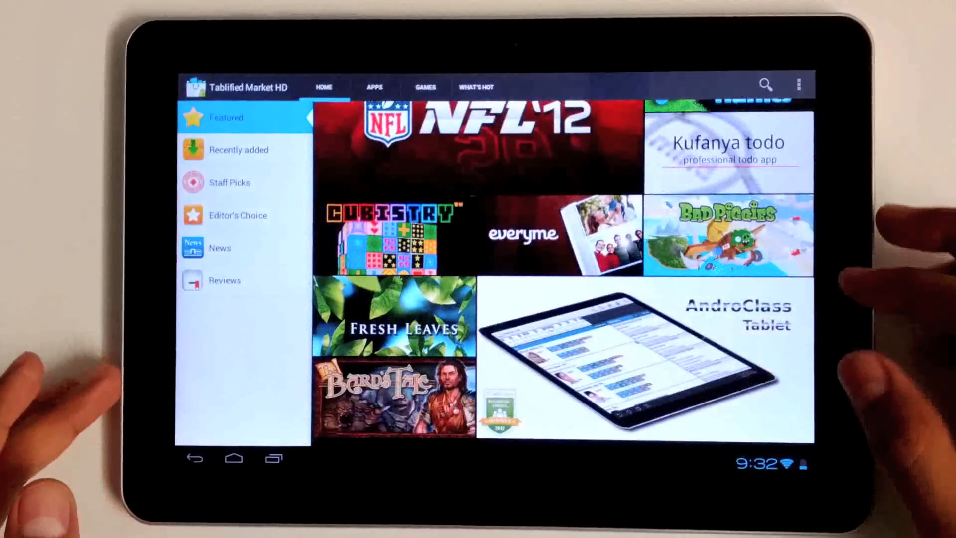
{"action": "scroll", "scroll_direction": "down", "scroll_amount": 3}
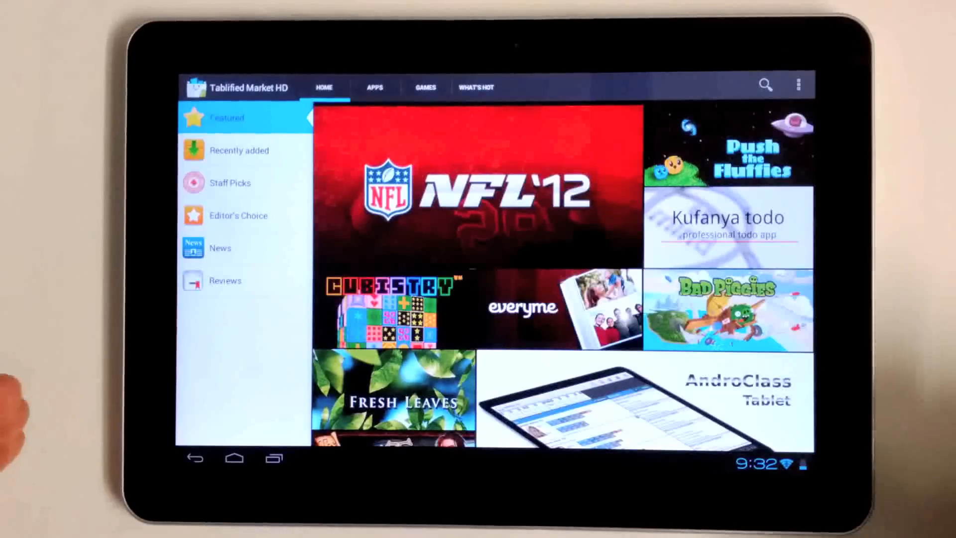
{"action": "left_click", "coordinate": [765, 85]}
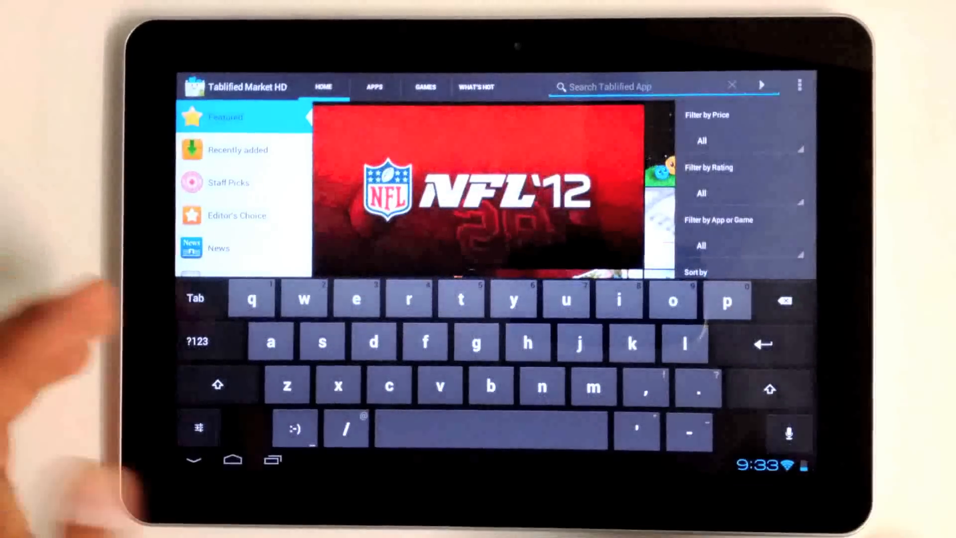
- Search for 'note' and scroll results like Groovy Notes, Floating Notes FREE and ContactNotes
{"action": "type", "text": "notes"}
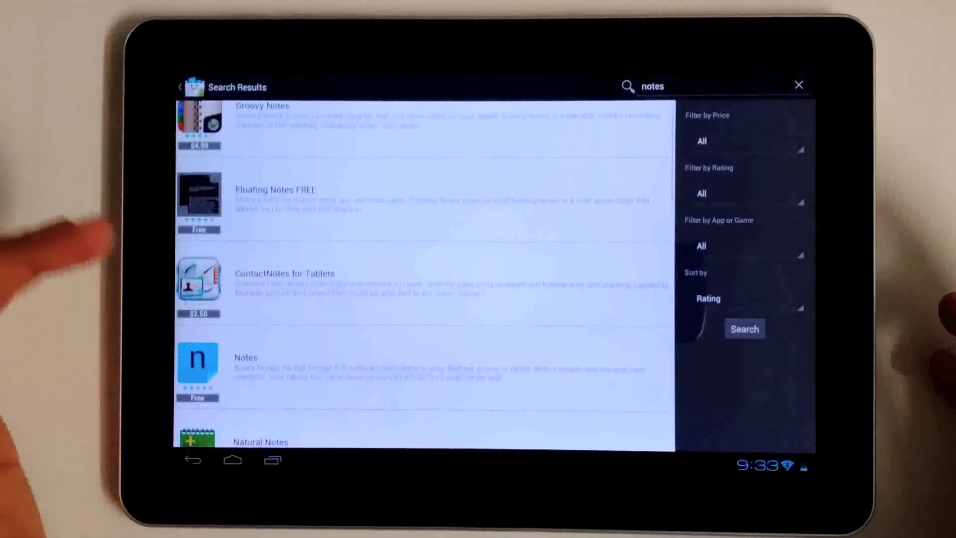
{"action": "scroll", "scroll_direction": "down", "scroll_amount": 3}
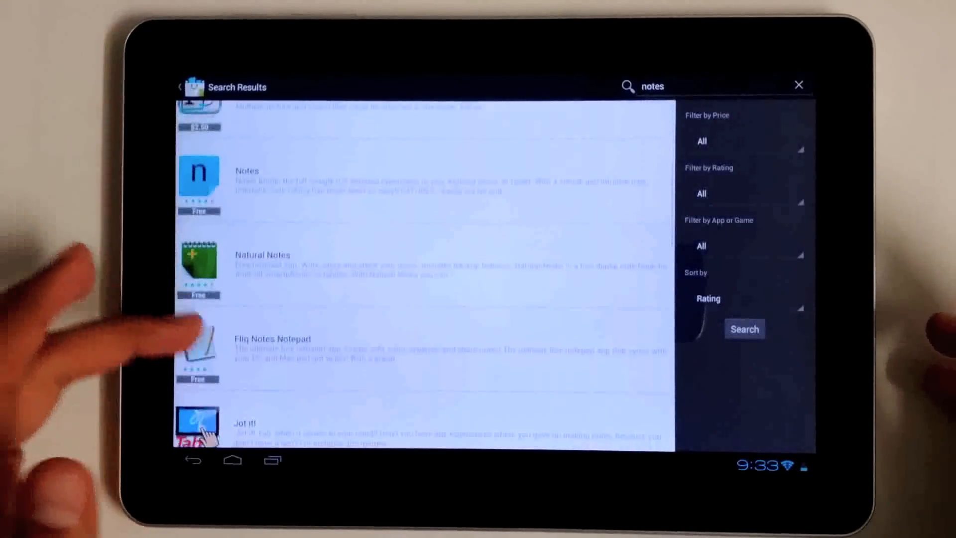
{"action": "scroll", "scroll_direction": "up", "scroll_amount": 3}
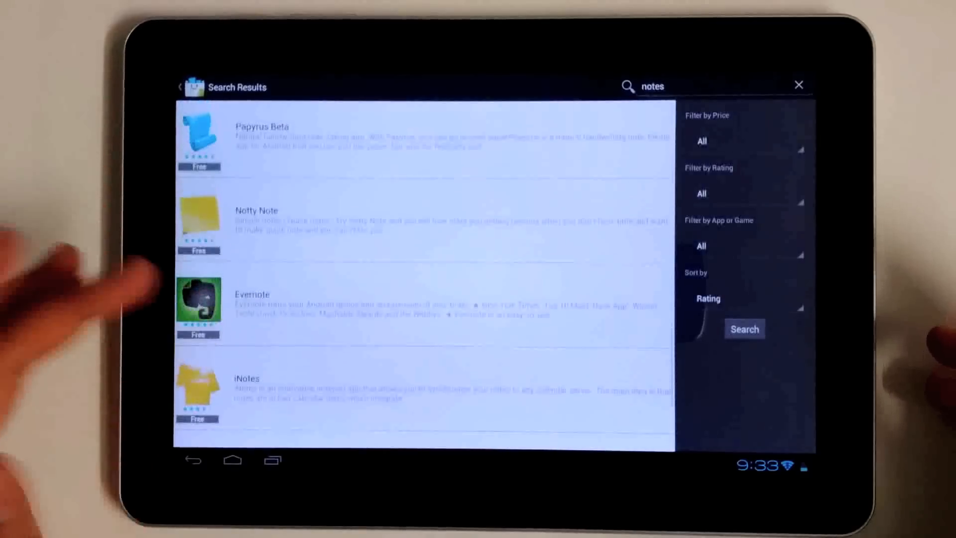
{"action": "scroll", "scroll_direction": "down", "scroll_amount": 3}
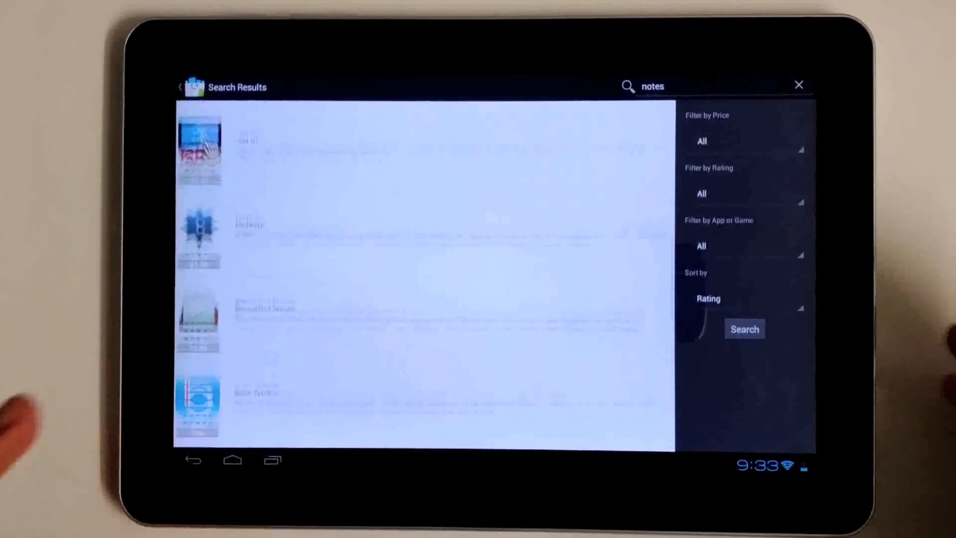
{"action": "scroll", "scroll_direction": "down", "scroll_amount": 3}
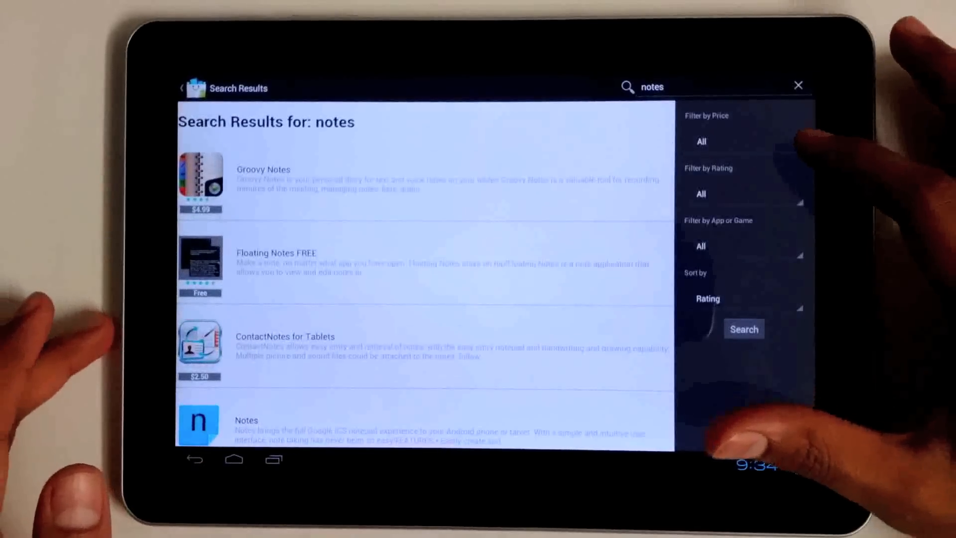
- Rerun the notes search filtered to free apps and scroll through results like Evernote
{"action": "left_click", "coordinate": [701, 141]}
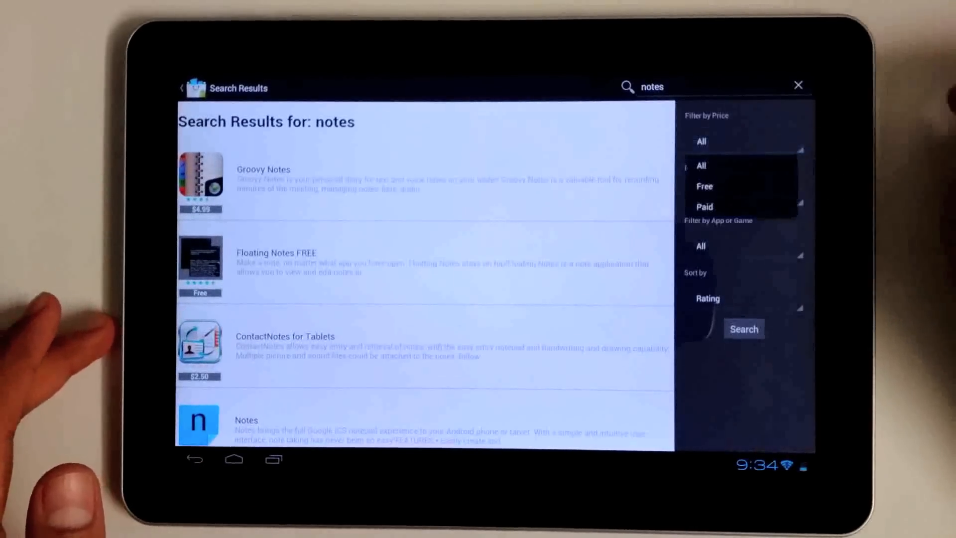
{"action": "left_click", "coordinate": [704, 185]}
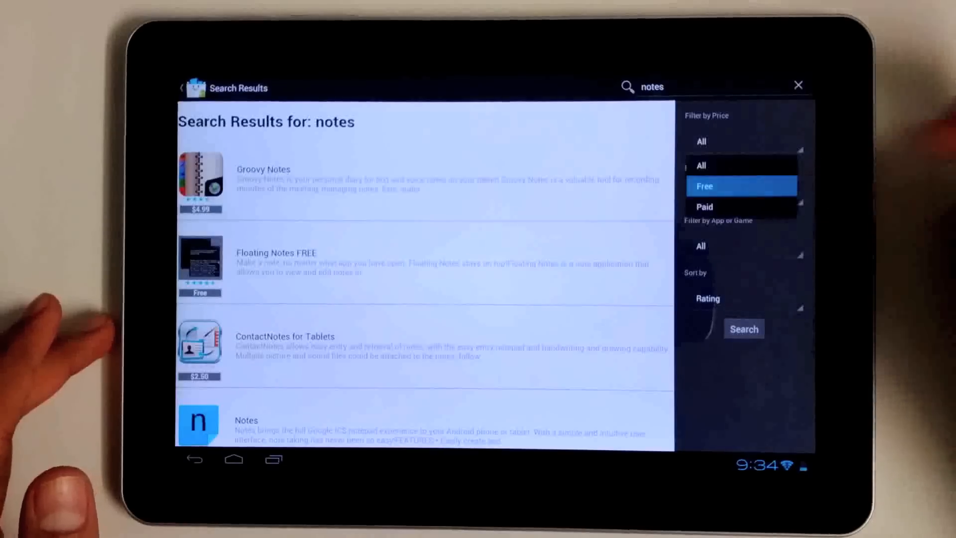
{"action": "left_click", "coordinate": [705, 185]}
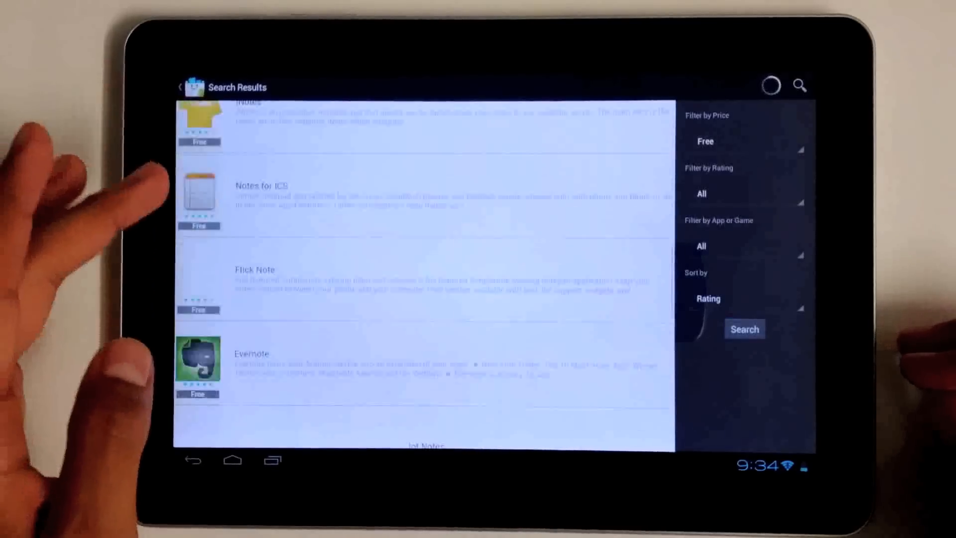
{"action": "scroll", "scroll_direction": "down", "scroll_amount": 3}
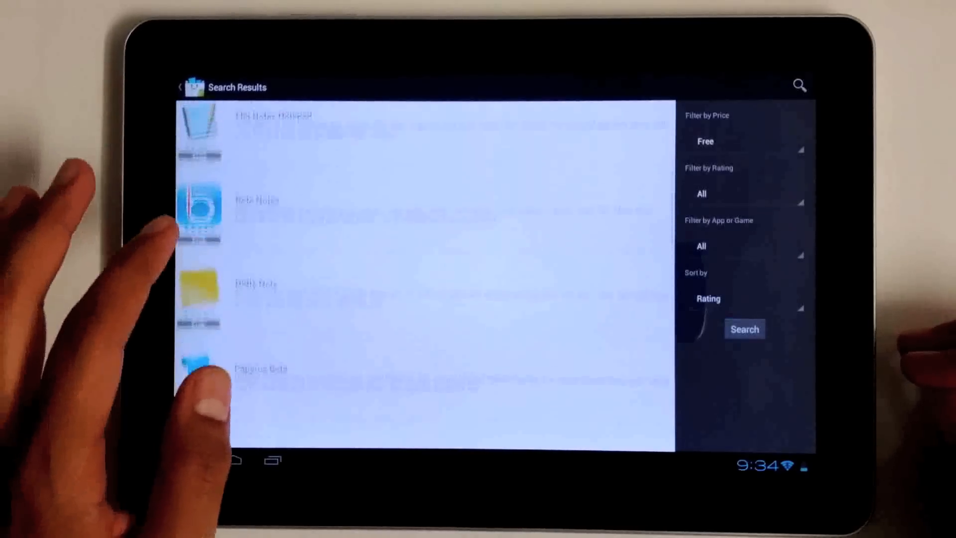
{"action": "scroll", "scroll_direction": "down", "scroll_amount": 3}
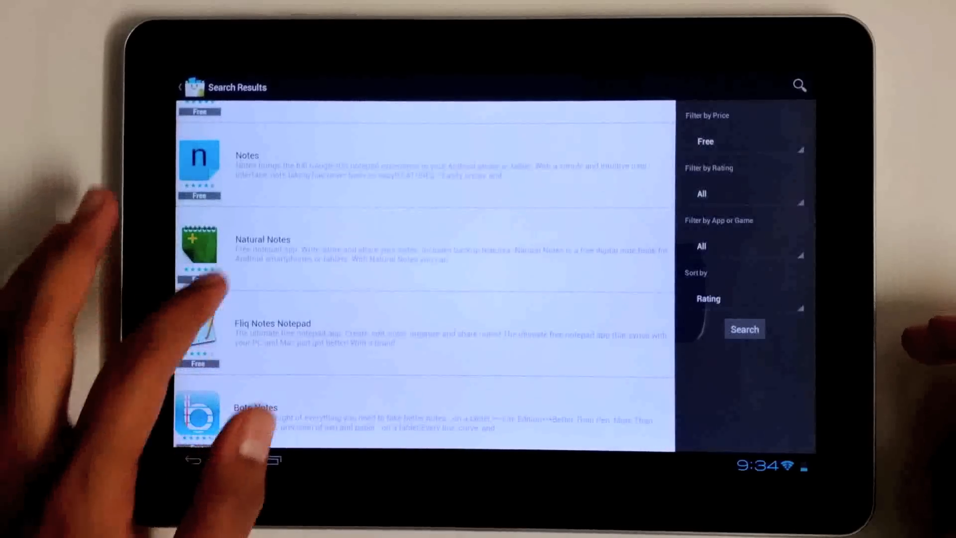
{"action": "scroll", "scroll_direction": "down", "scroll_amount": 3}
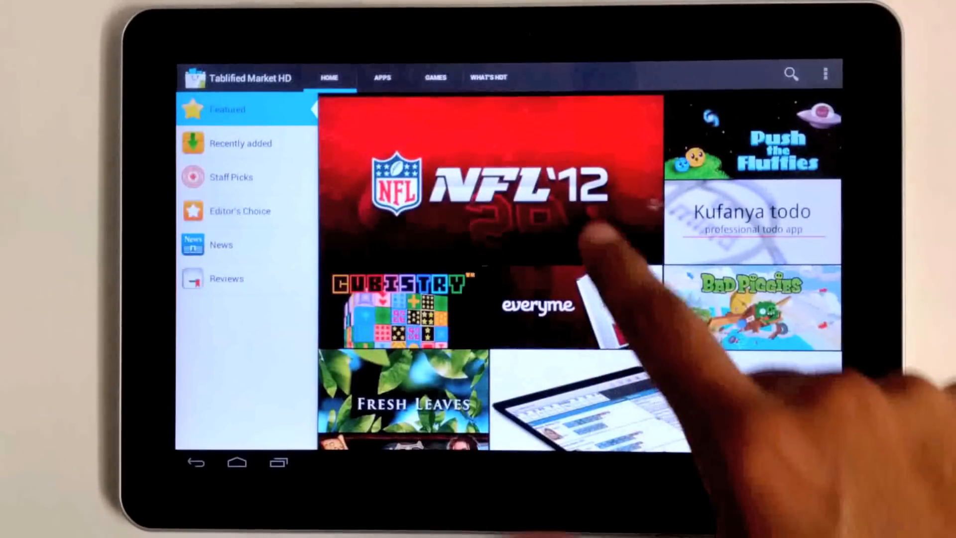
- Star NFL '12 from its details page, then view it in the Favorites list
{"action": "left_click", "coordinate": [488, 189]}
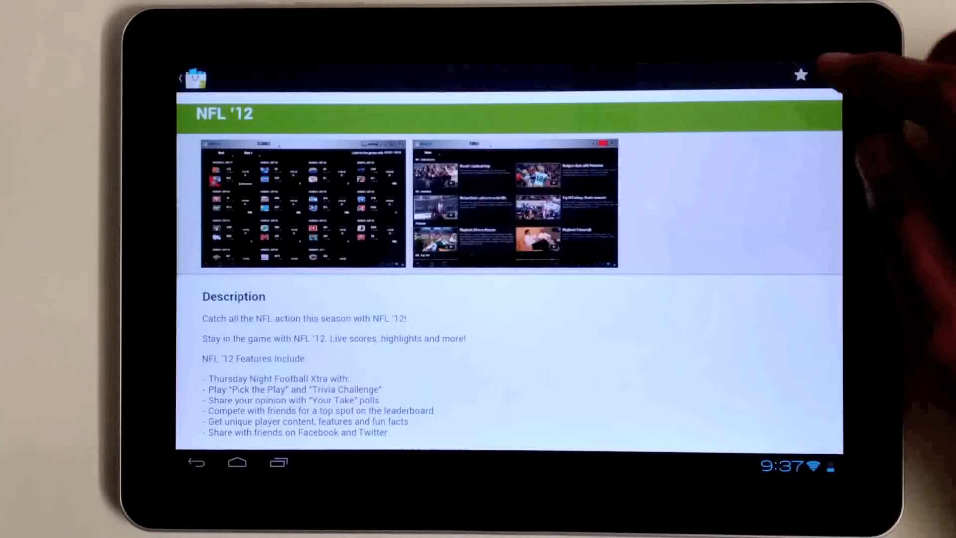
{"action": "left_click", "coordinate": [800, 74]}
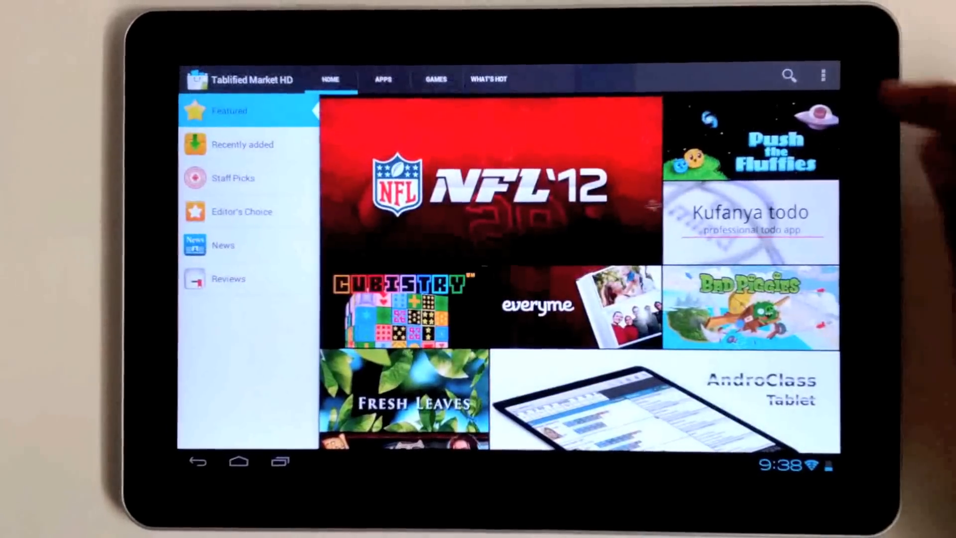
{"action": "left_click", "coordinate": [823, 74]}
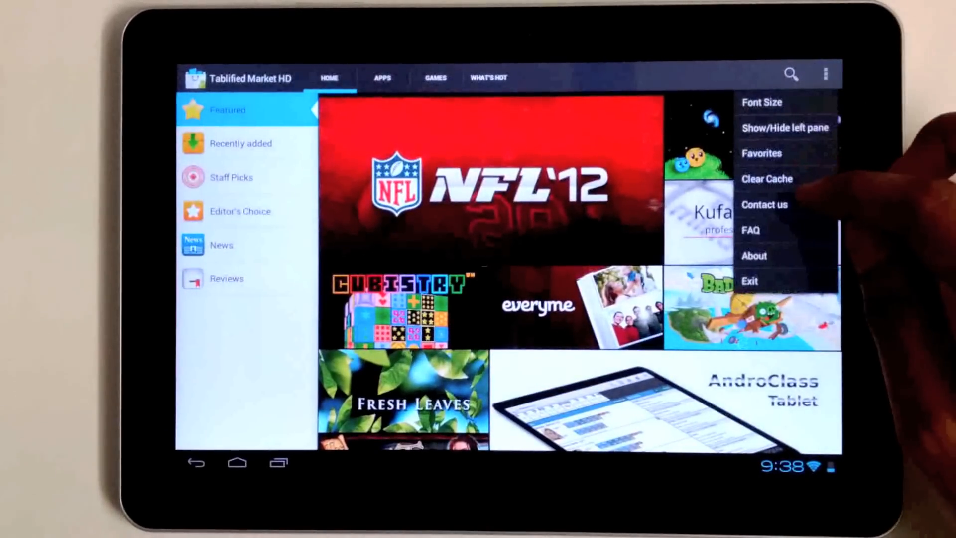
{"action": "left_click", "coordinate": [761, 153]}
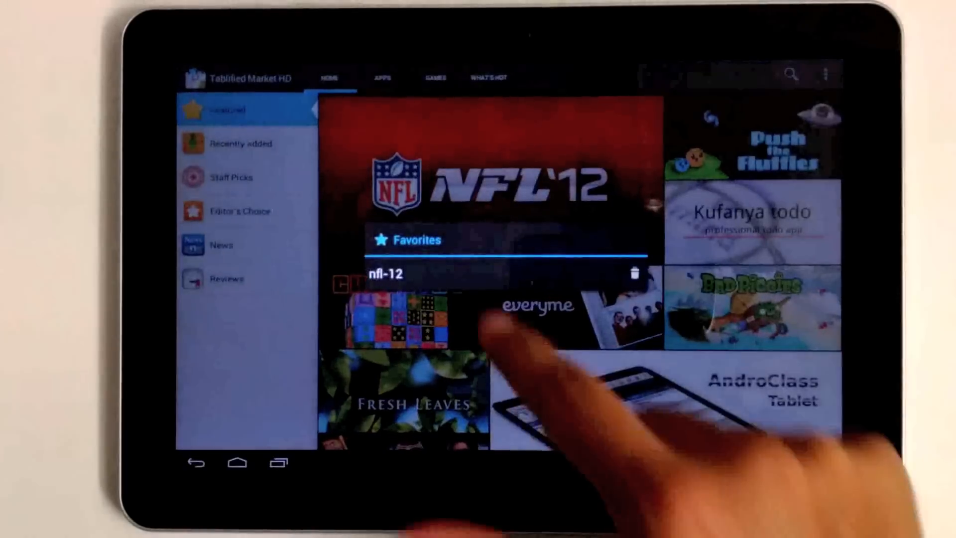